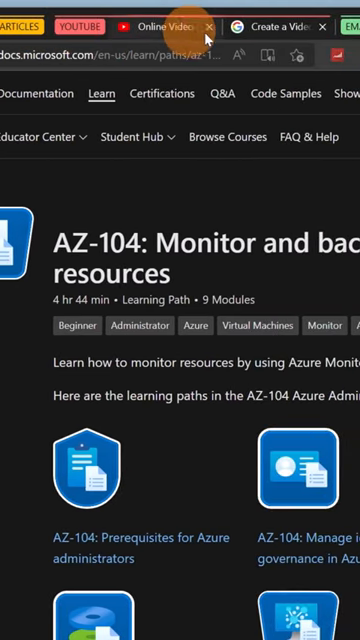
Collapse the YouTube tab group and bring up the AZ-104 tab's context menu.
{"action": "left_click", "coordinate": [212, 25]}
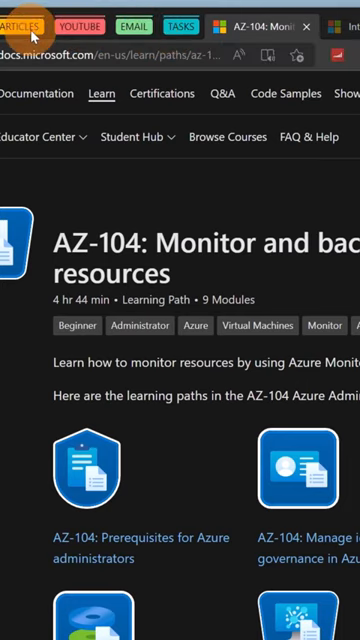
{"action": "mouse_move", "coordinate": [25, 24]}
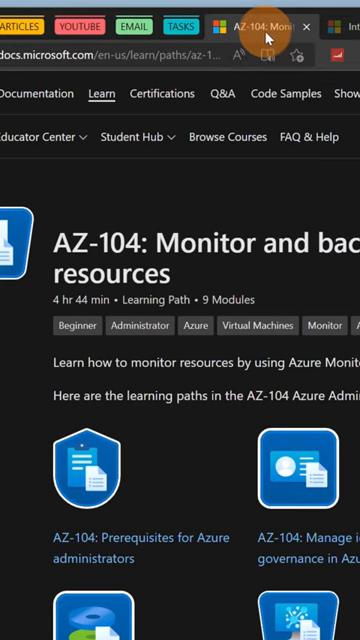
{"action": "right_click", "coordinate": [50, 25]}
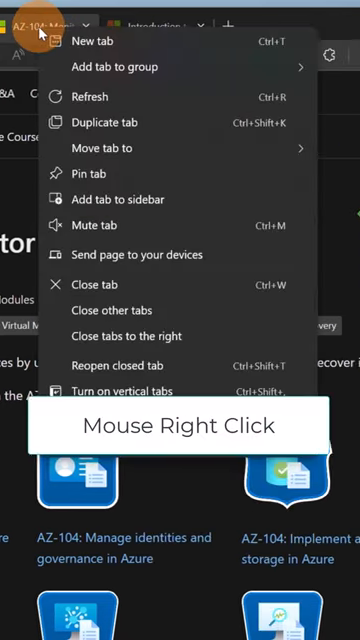